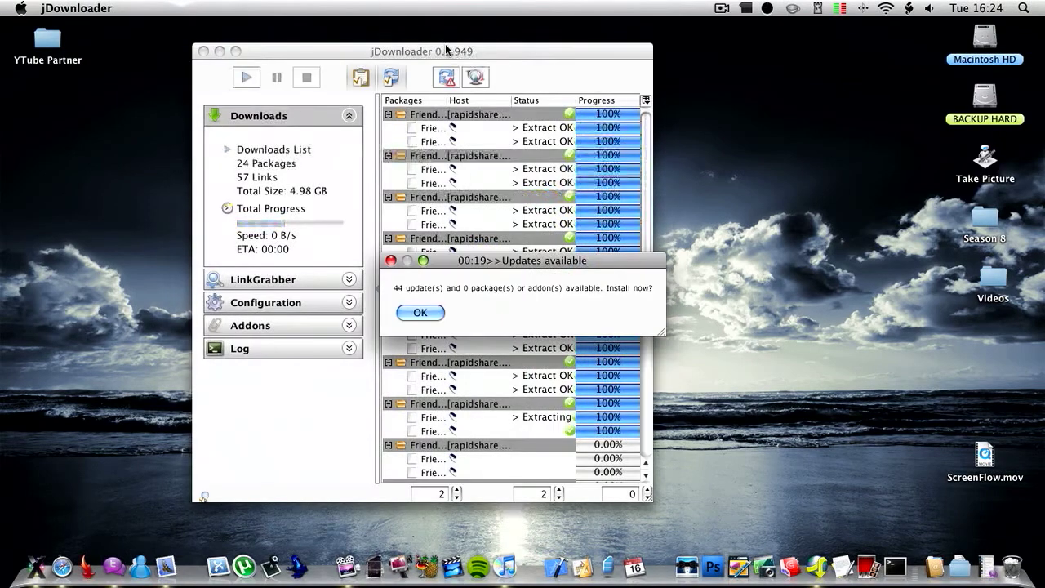
Dismiss the 44-updates-available notice with OK
click(421, 312)
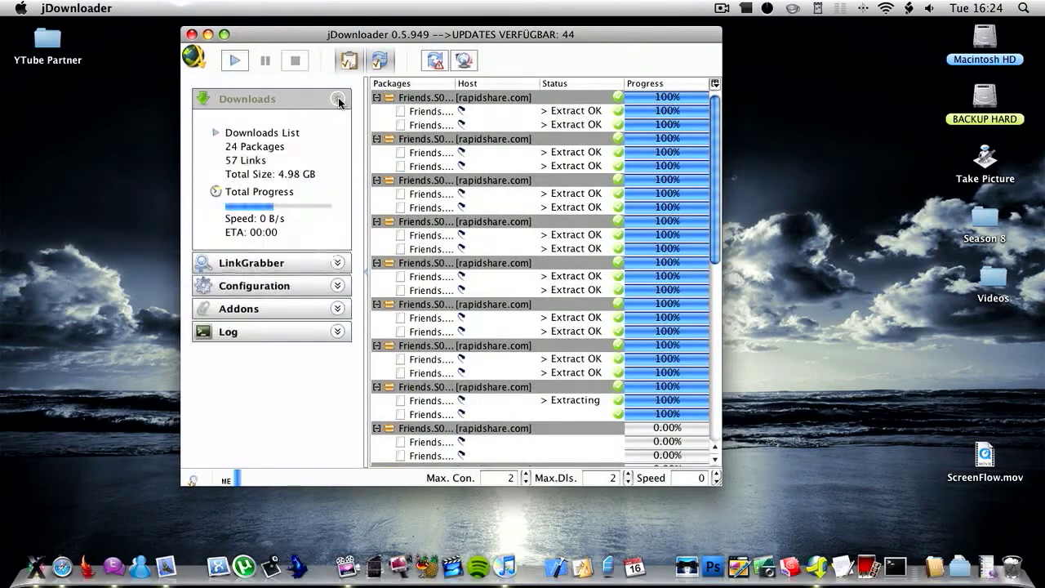
Expand the LinkGrabber section to show the empty add-links box
click(338, 99)
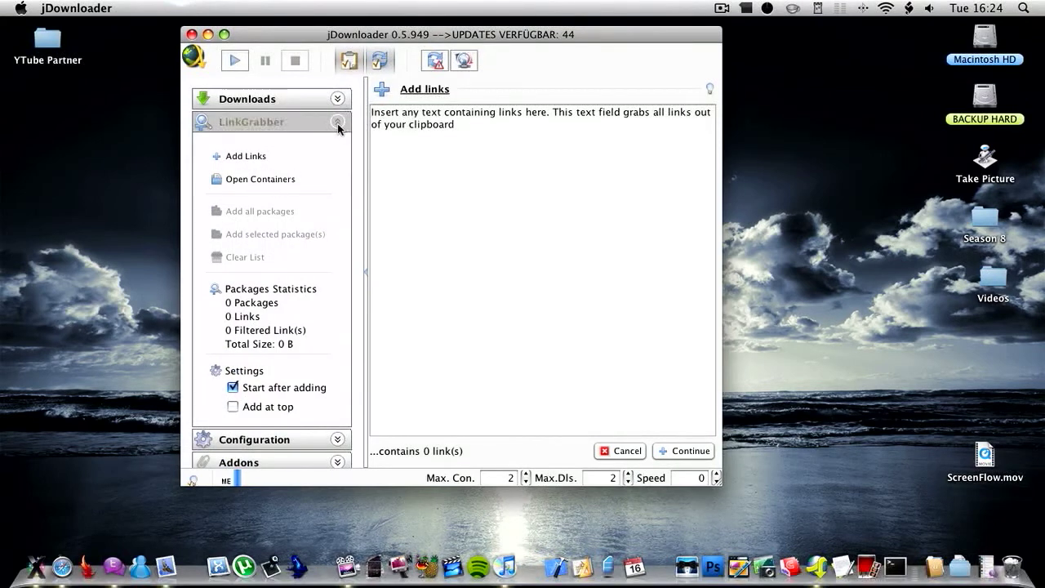
Expand Configuration and scroll through the per-hoster captcha OCR methods table
click(338, 121)
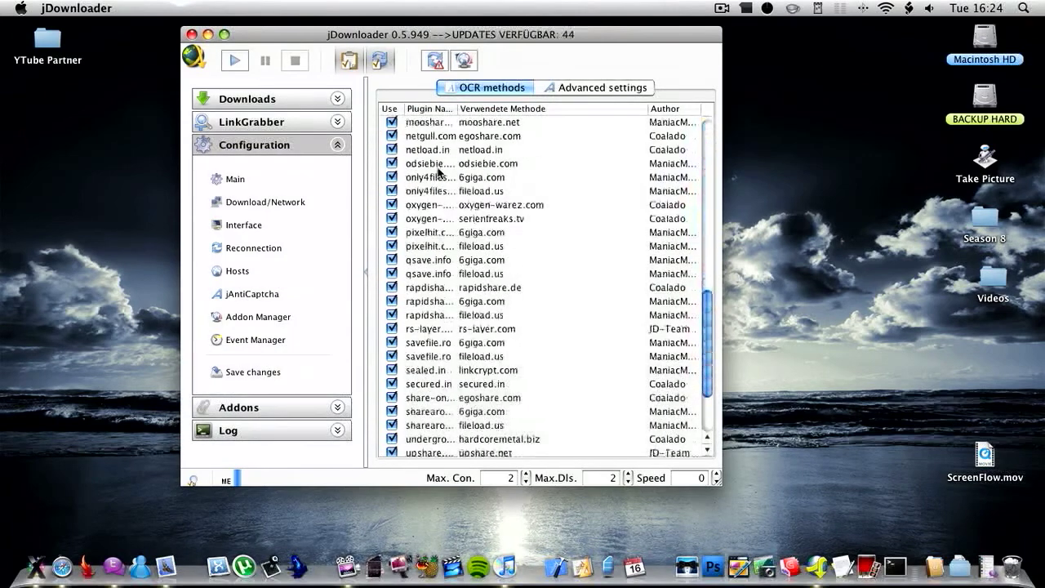
scroll(down, 3)
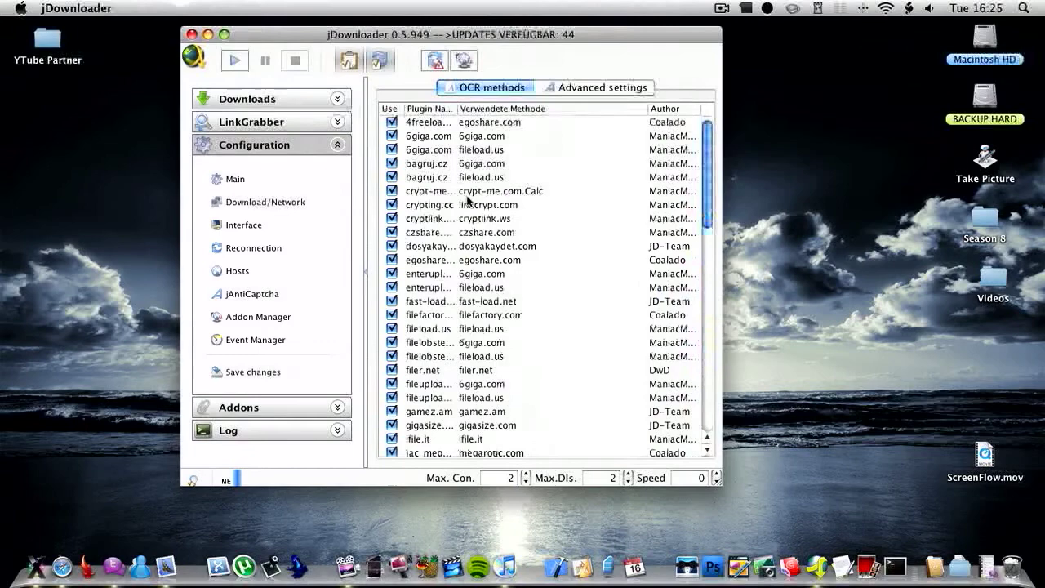
scroll(down, 3)
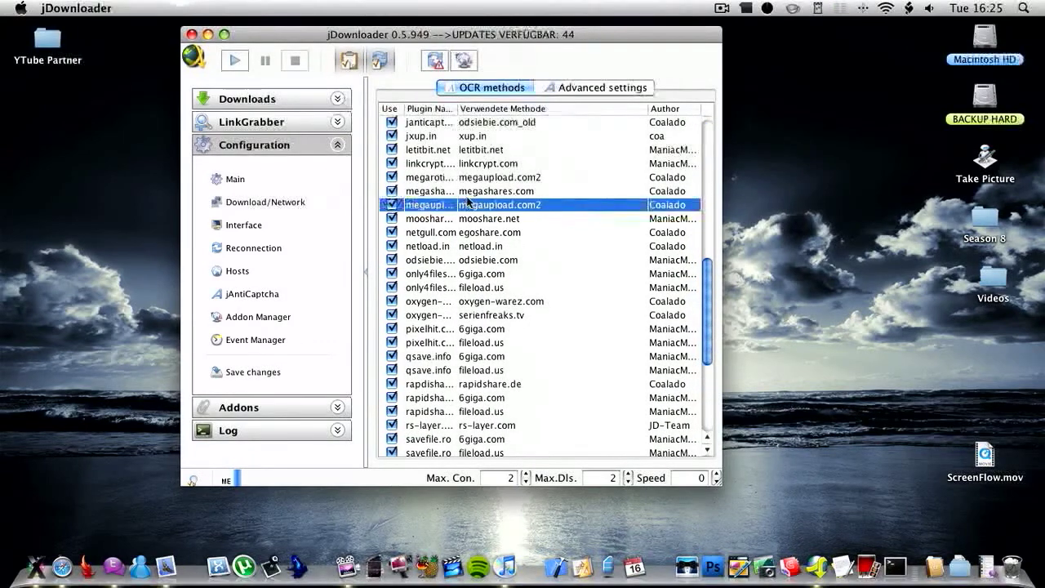
scroll(down, 3)
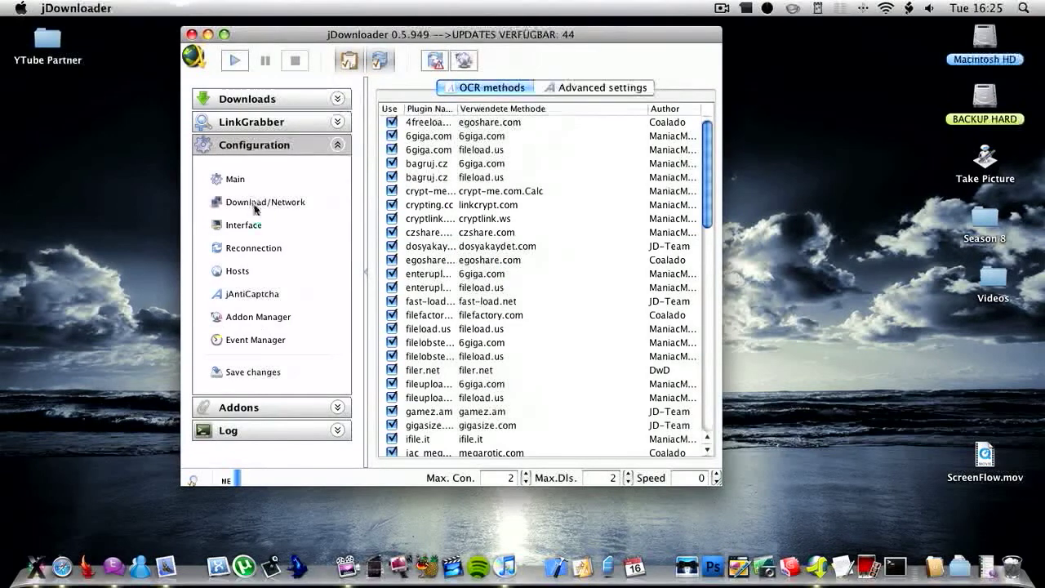
View the Download/Network settings, then the Reconnection settings with no router configured
click(263, 202)
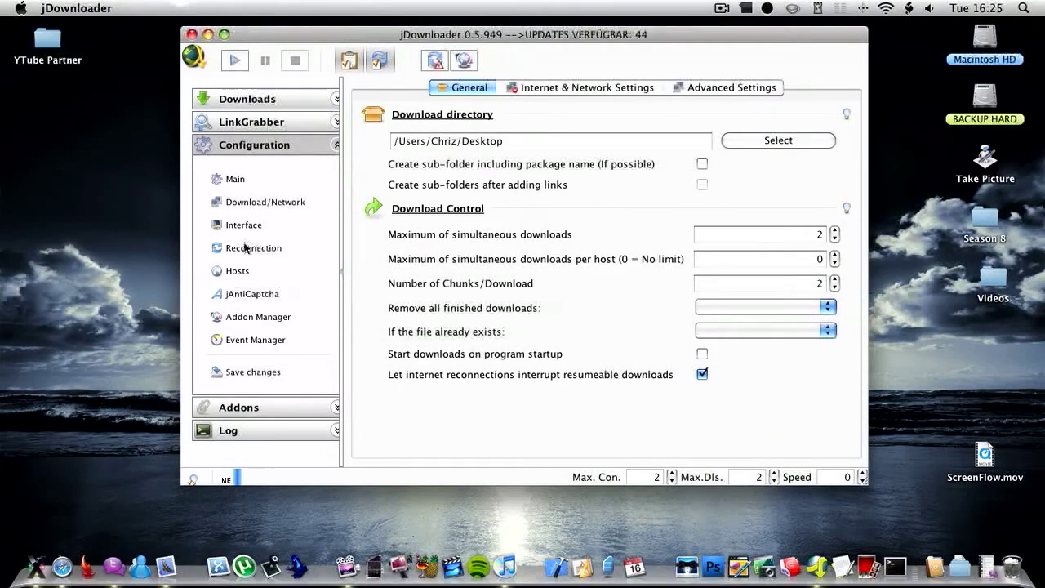
click(254, 247)
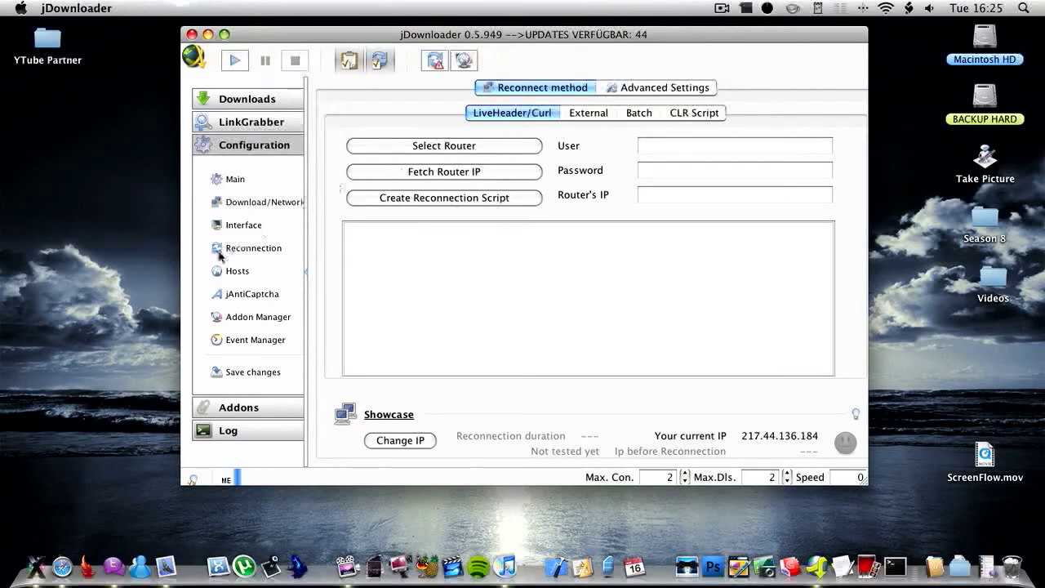
mouse_move(229, 271)
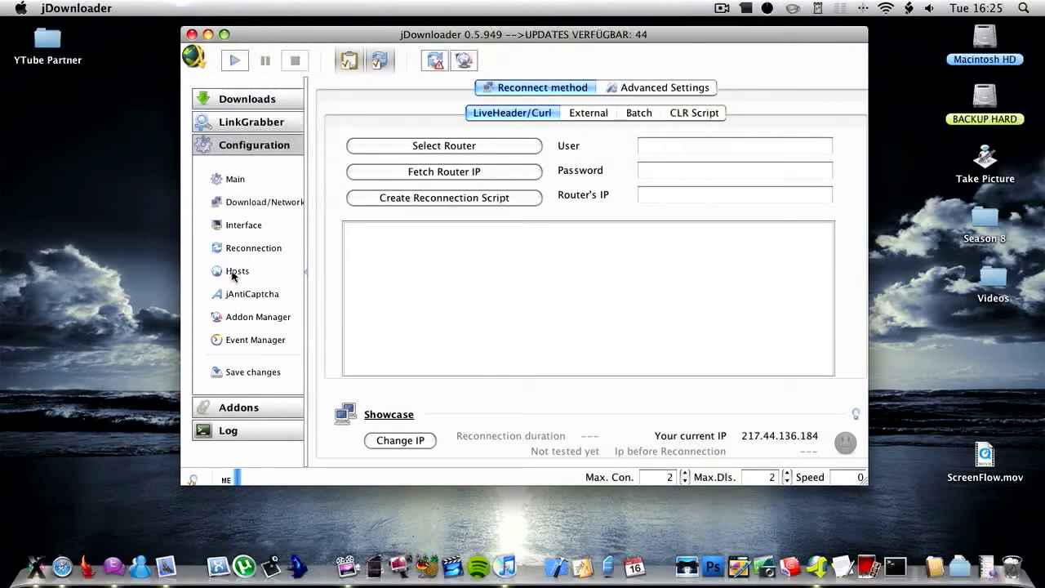
mouse_move(266, 277)
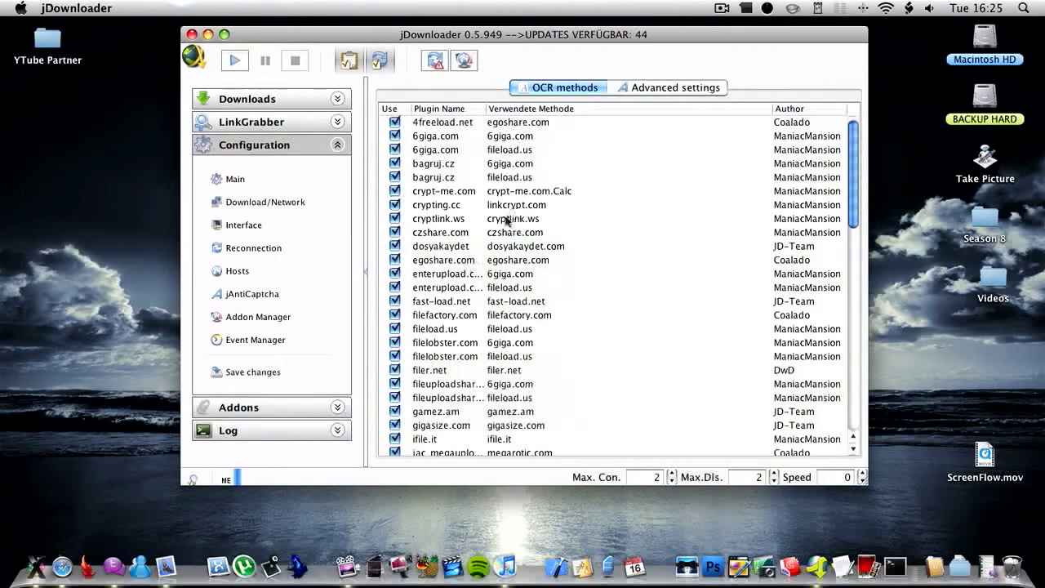
Inspect the Addon Manager by selecting the JD-Chat and JD-HJMerge addon rows
scroll(down, 3)
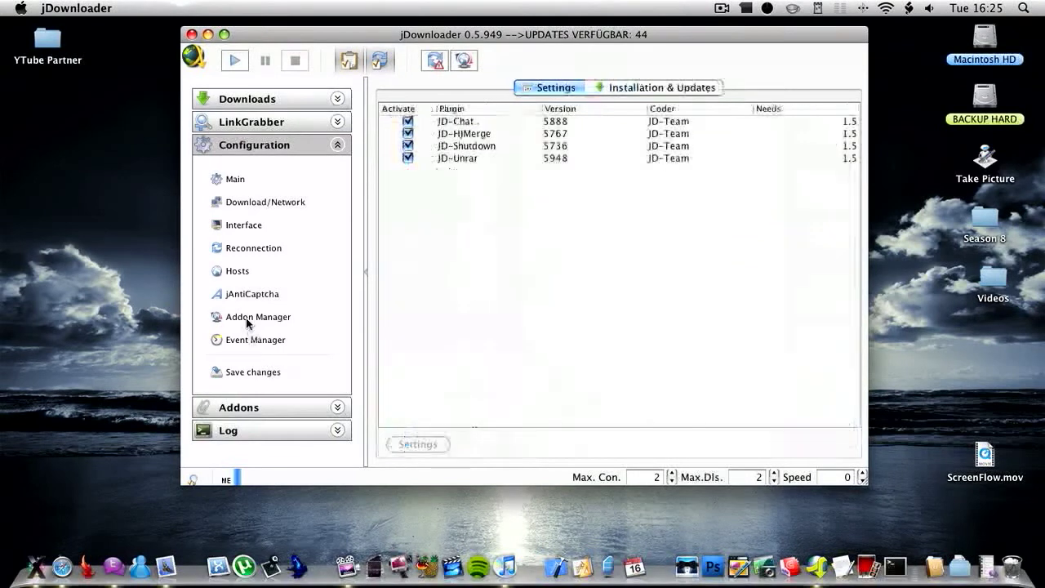
click(469, 121)
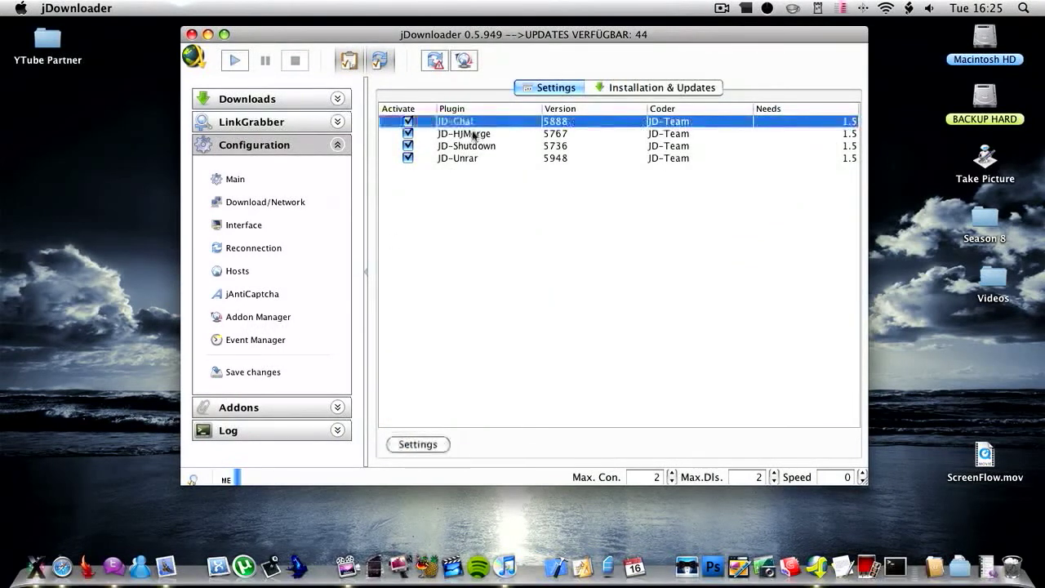
click(457, 158)
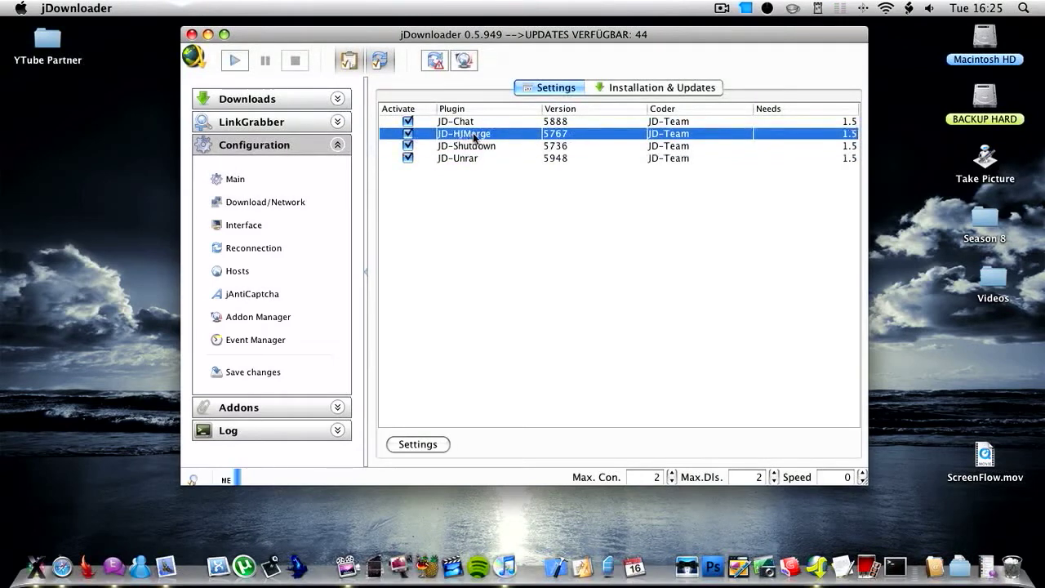
click(455, 121)
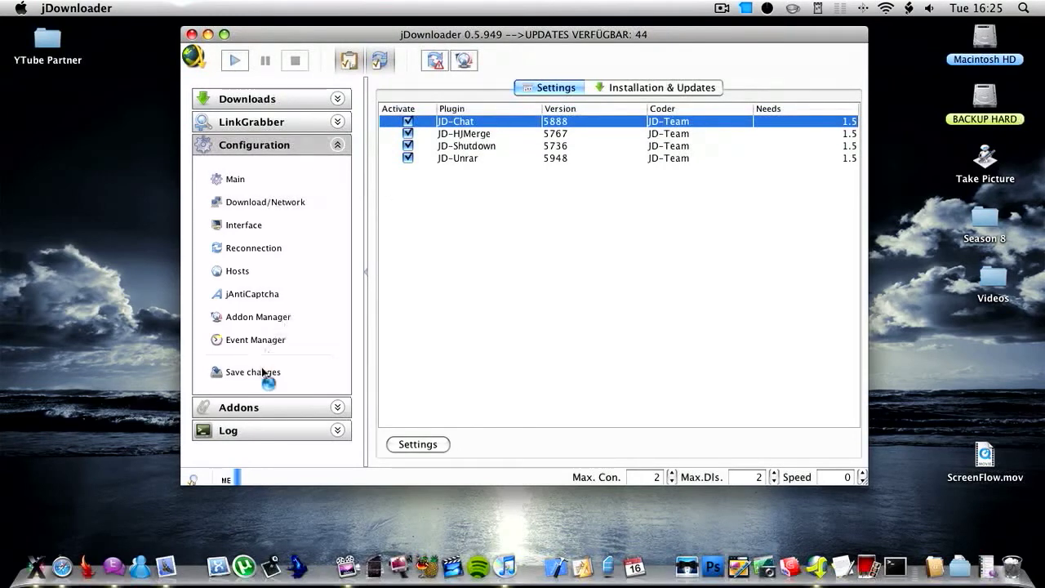
Save the configuration changes from the Configuration sidebar
click(253, 372)
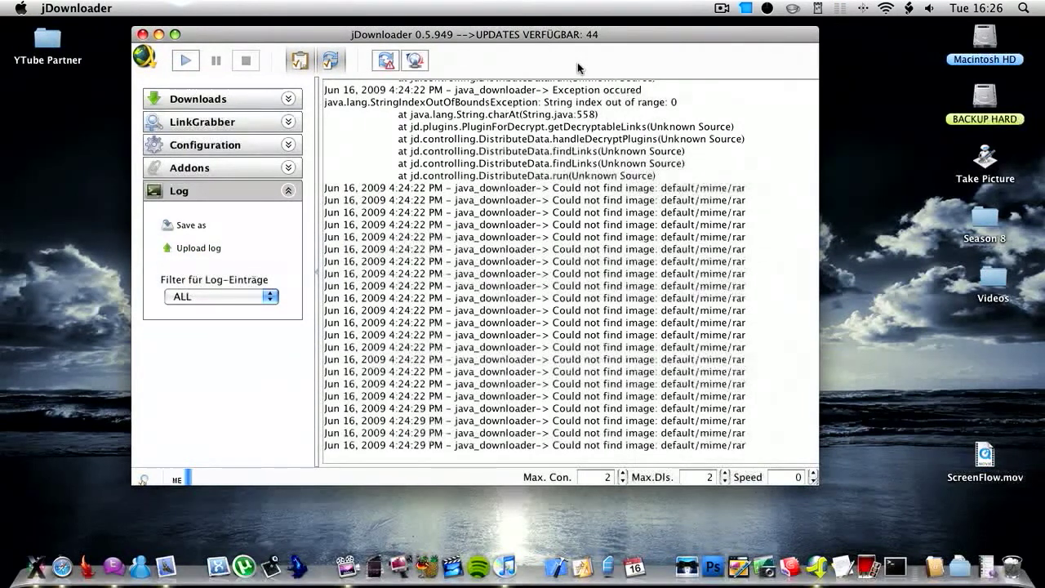
click(76, 8)
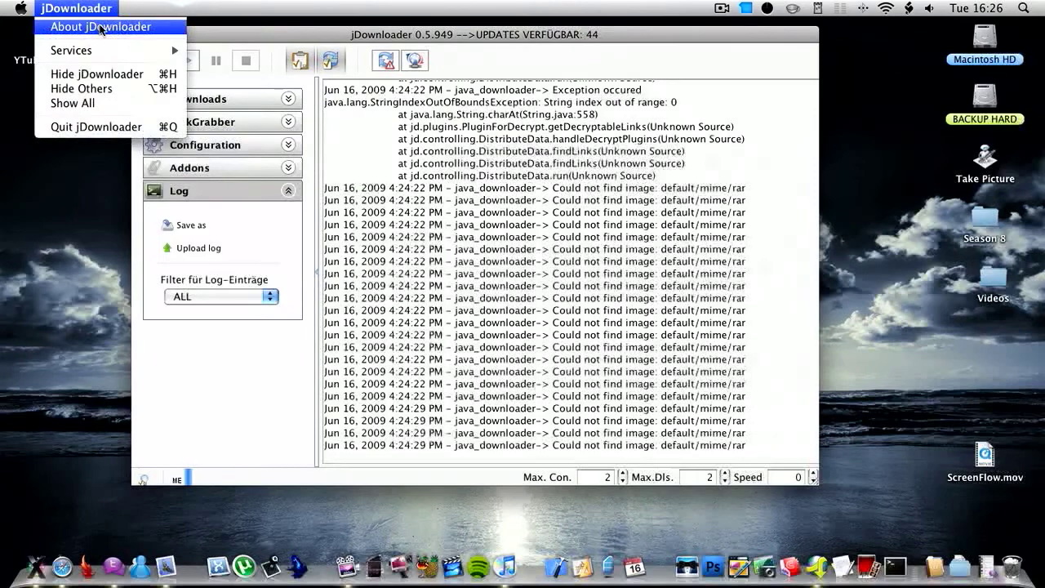
click(99, 26)
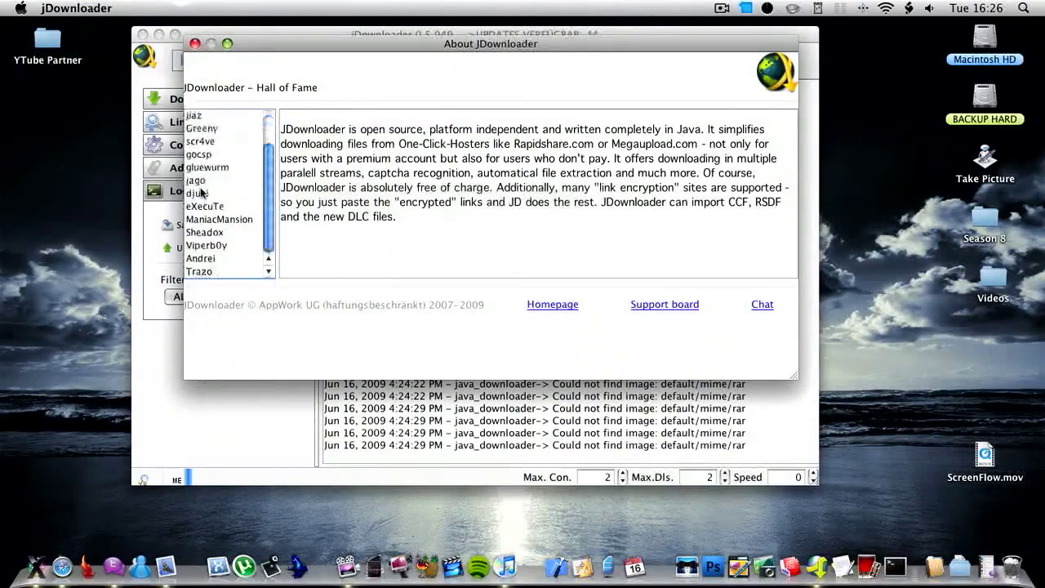
scroll(up, 3)
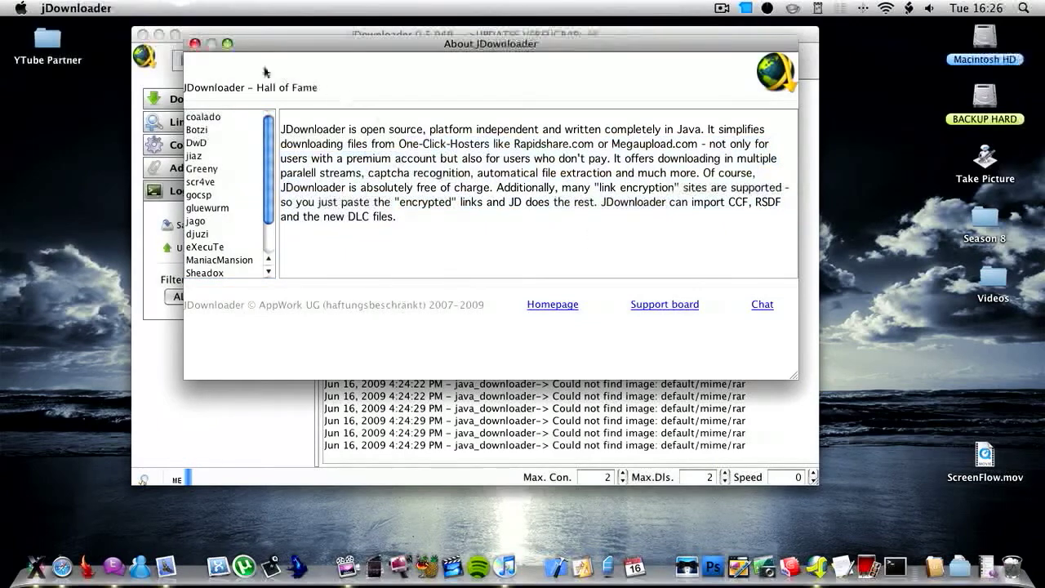
click(194, 44)
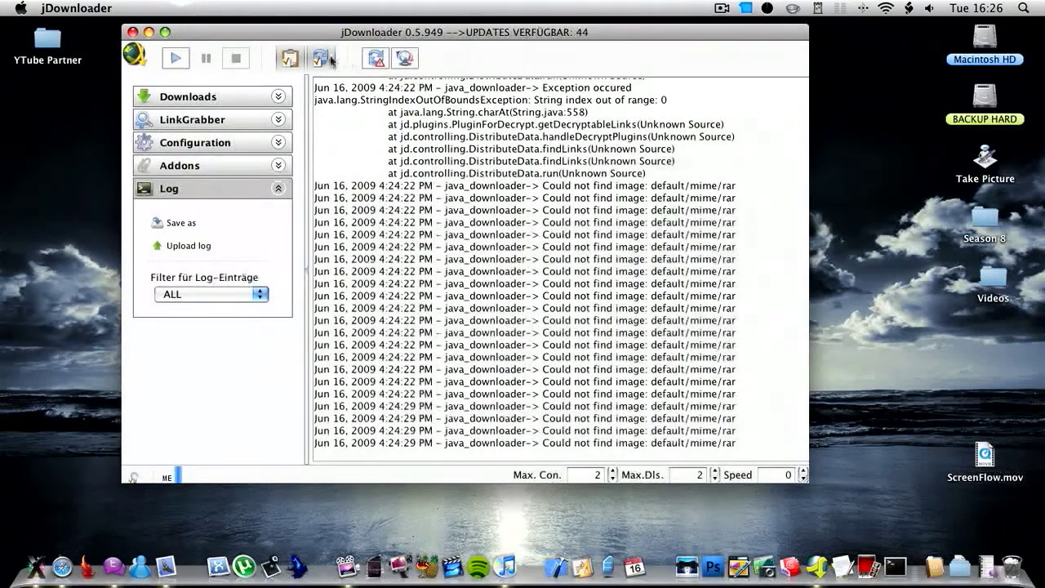
mouse_move(236, 57)
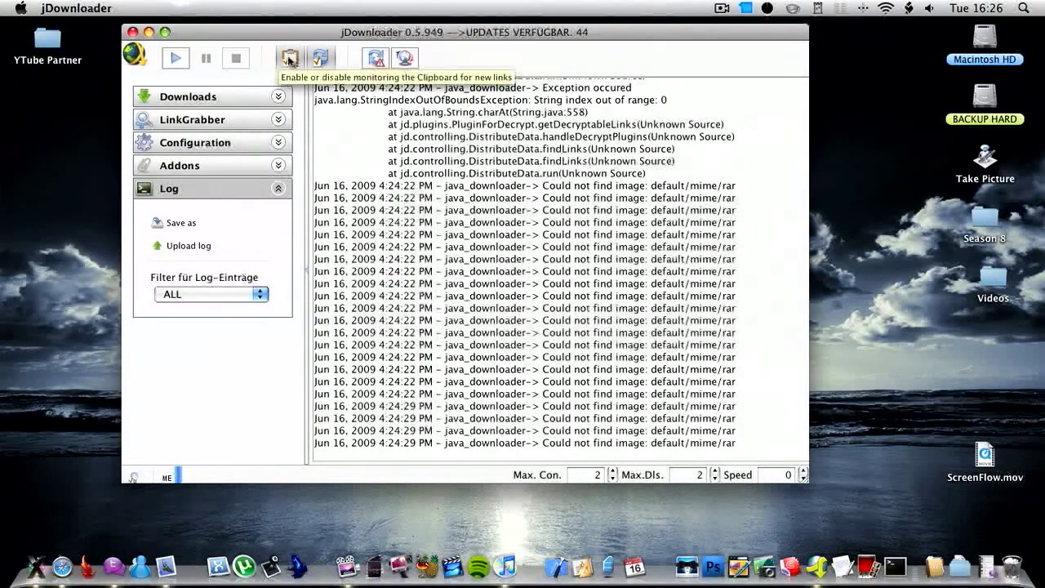
mouse_move(321, 57)
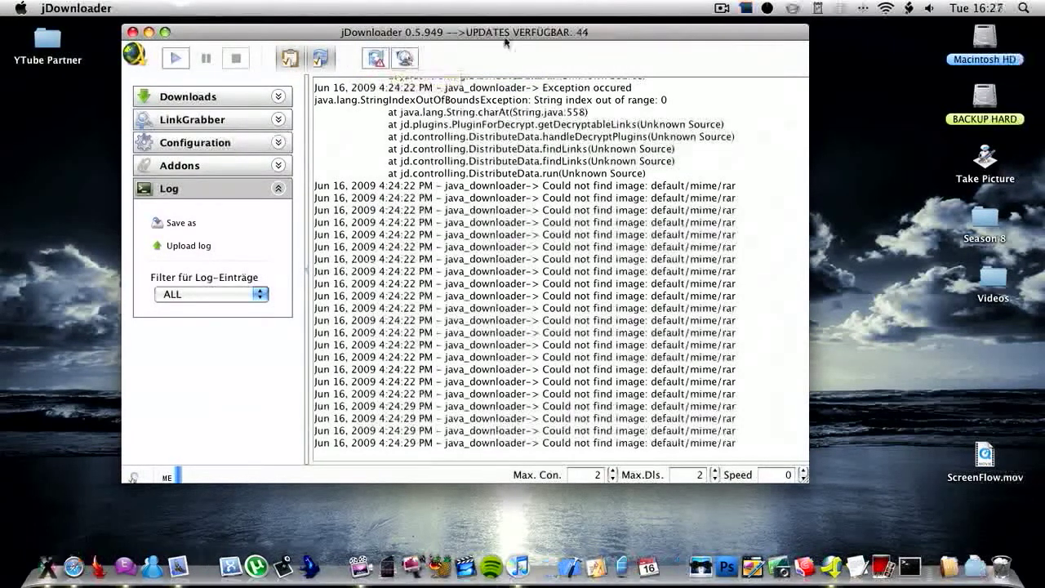
Open jDownloader's main menu from the globe icon at top-left
click(135, 57)
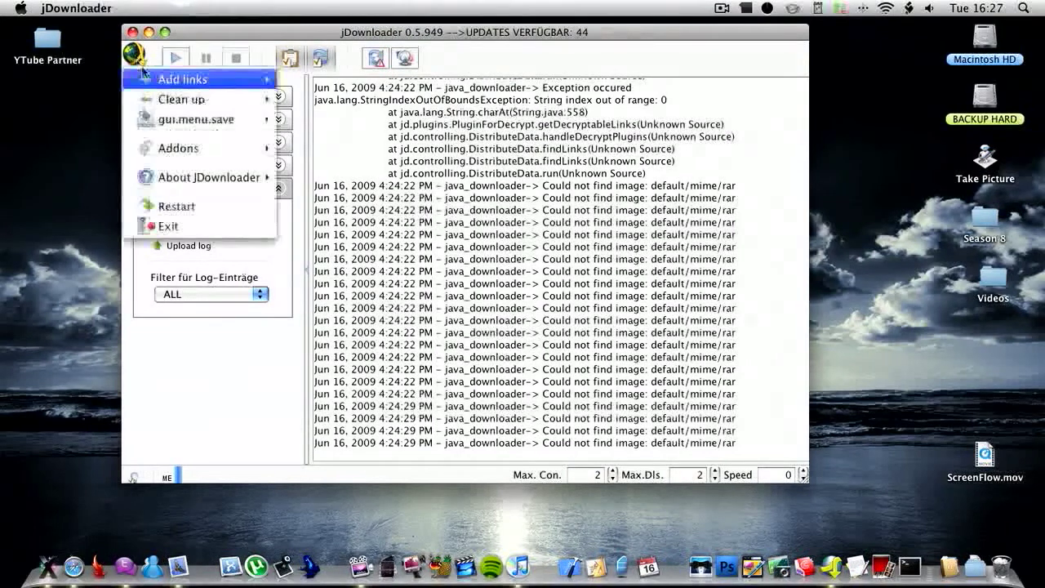
mouse_move(181, 99)
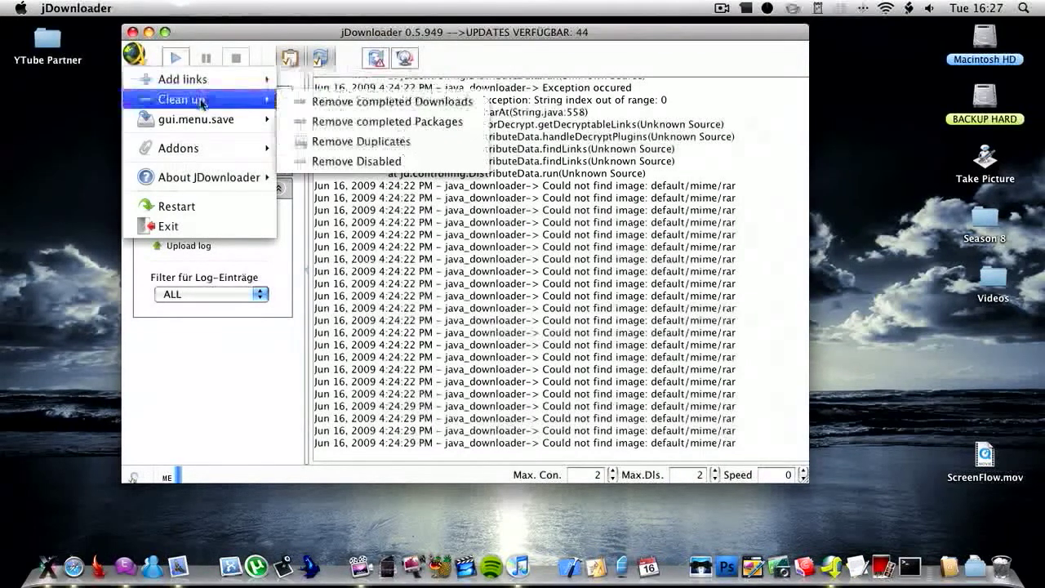
mouse_move(196, 119)
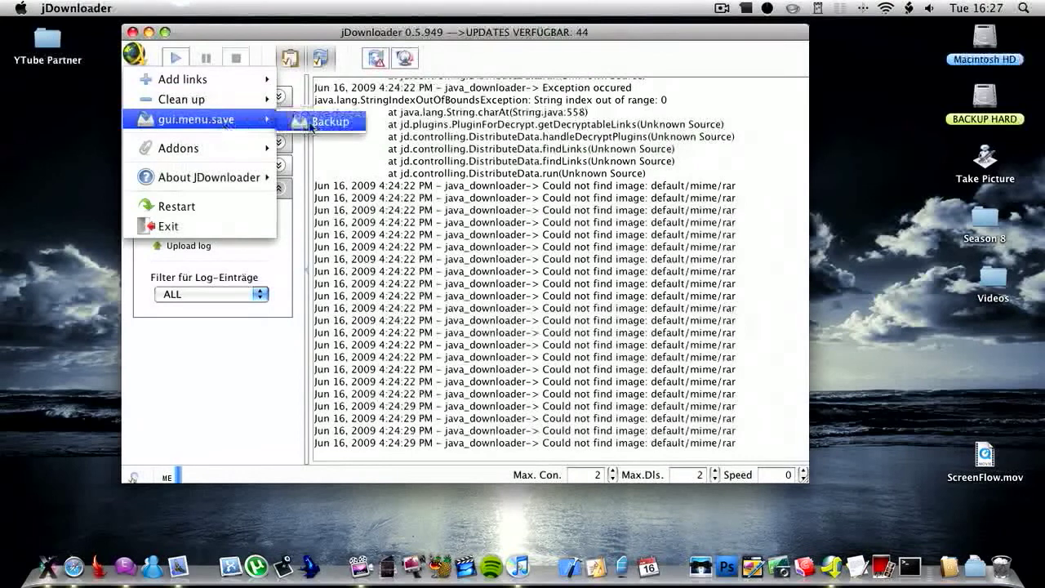